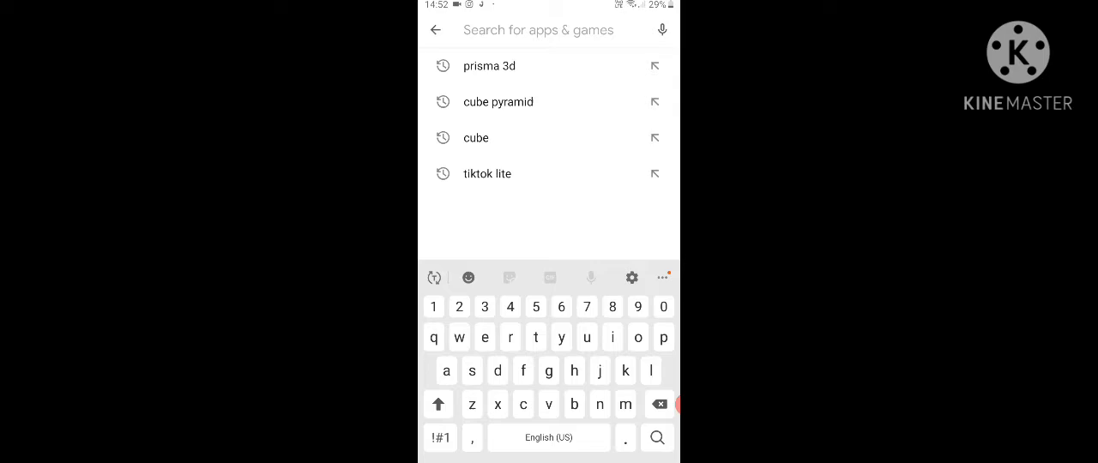
# Select 'prisma 3d' from the Play Store search history to reach the app
pyautogui.click(489, 67)
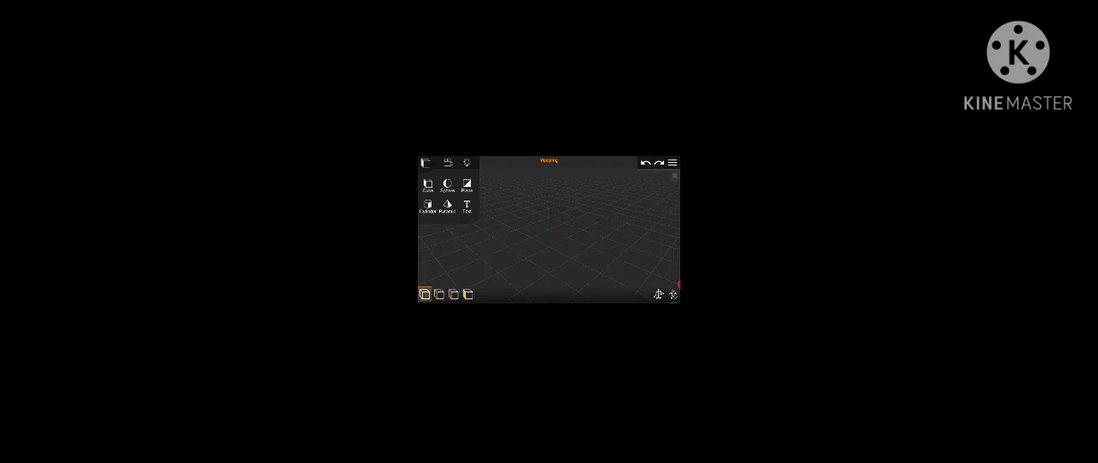
# Add a Text primitive so a 'New Text' object appears in the scene
pyautogui.click(467, 206)
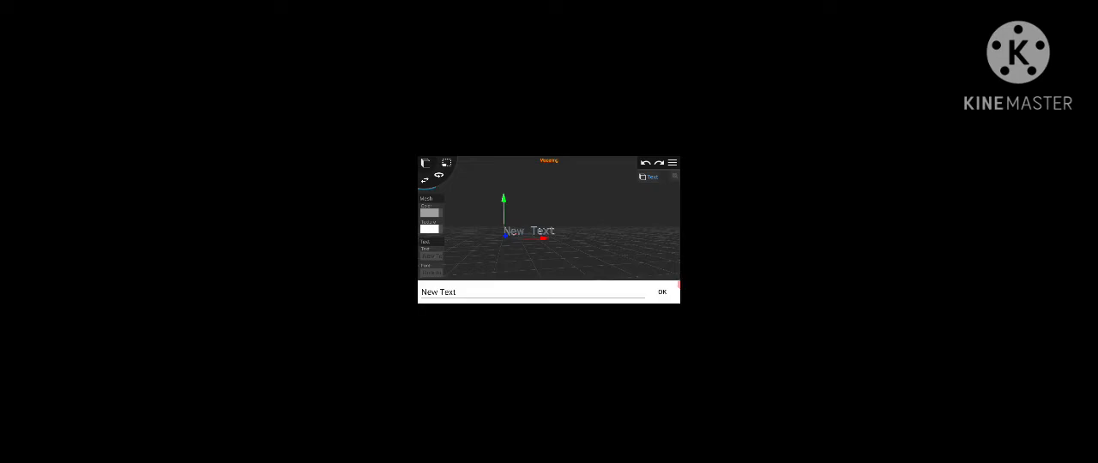
# Set the 'New Text' mesh colour to green in the color picker
pyautogui.click(532, 292)
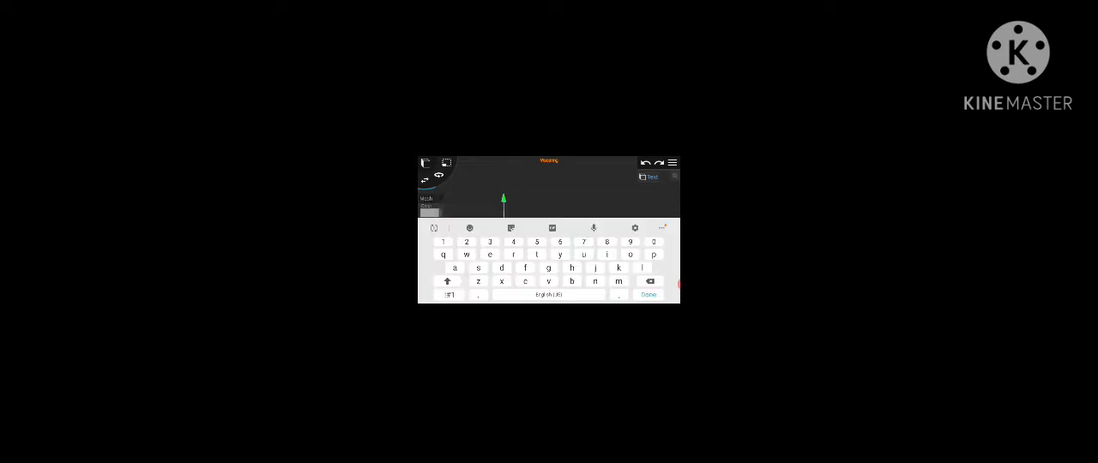
pyautogui.click(648, 295)
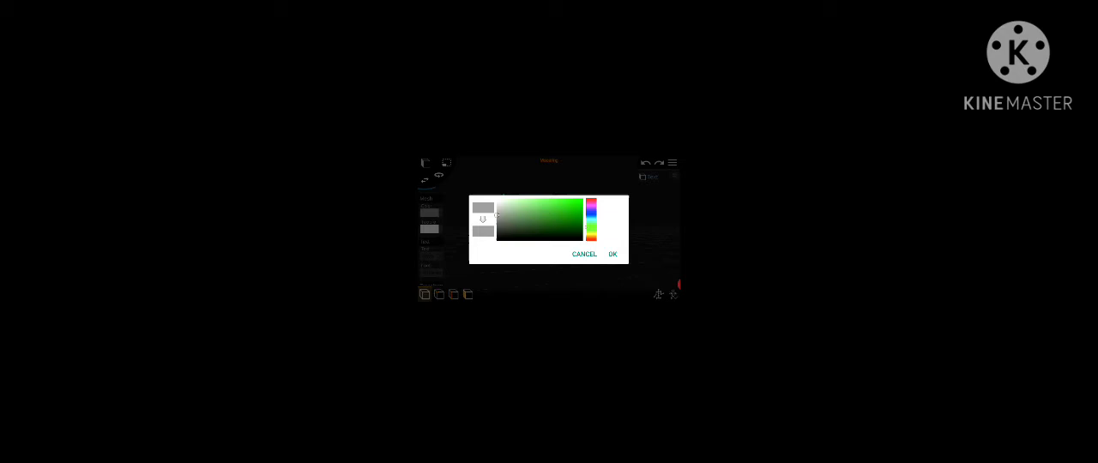
pyautogui.click(613, 254)
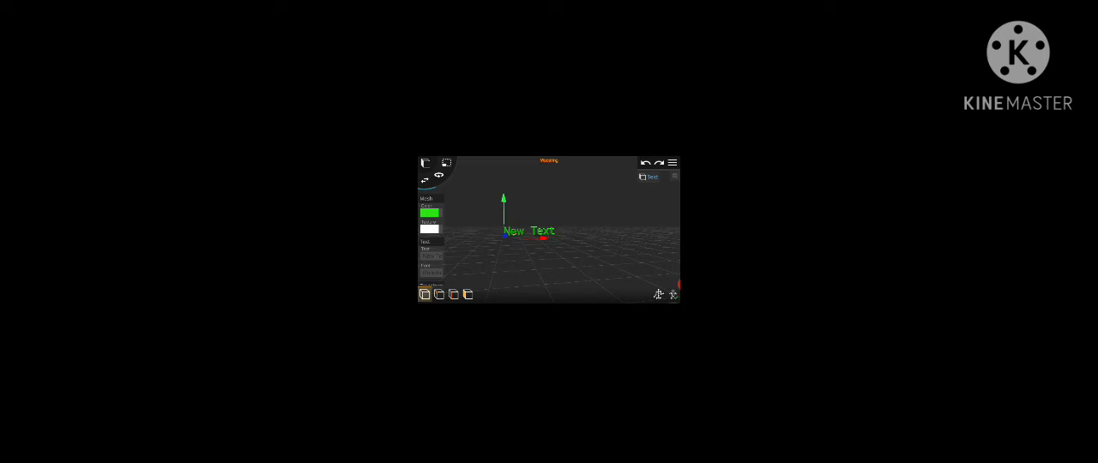
pyautogui.click(425, 294)
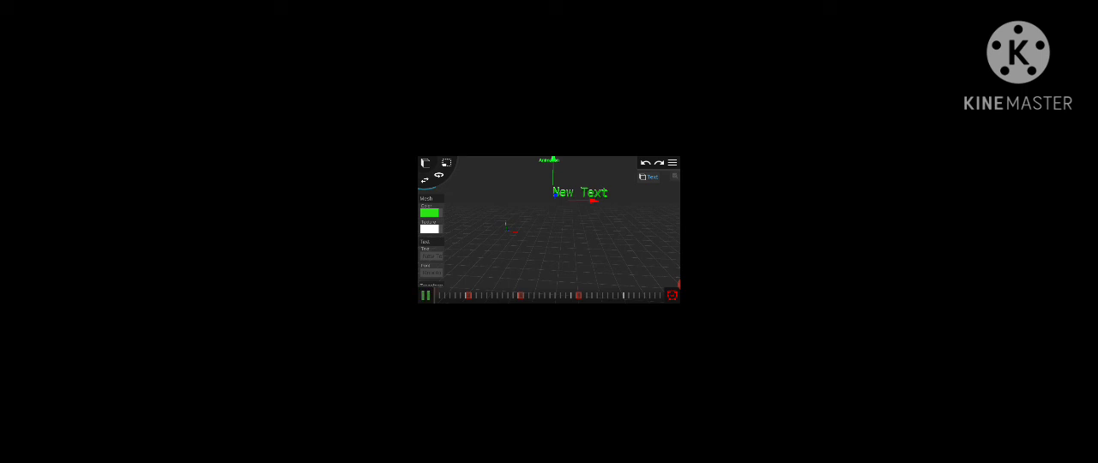
# Leave Prisma 3D for the phone's home screen after building the animation
pyautogui.press('Home')
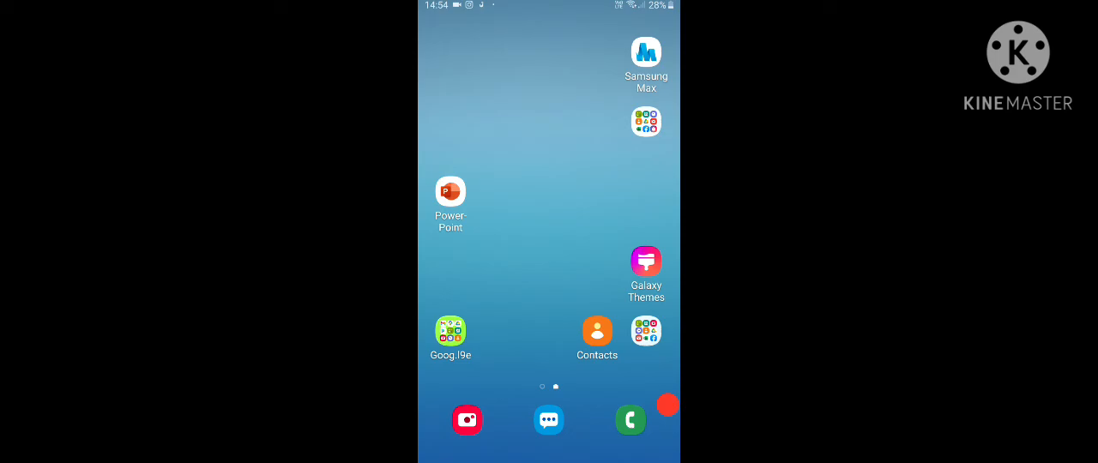